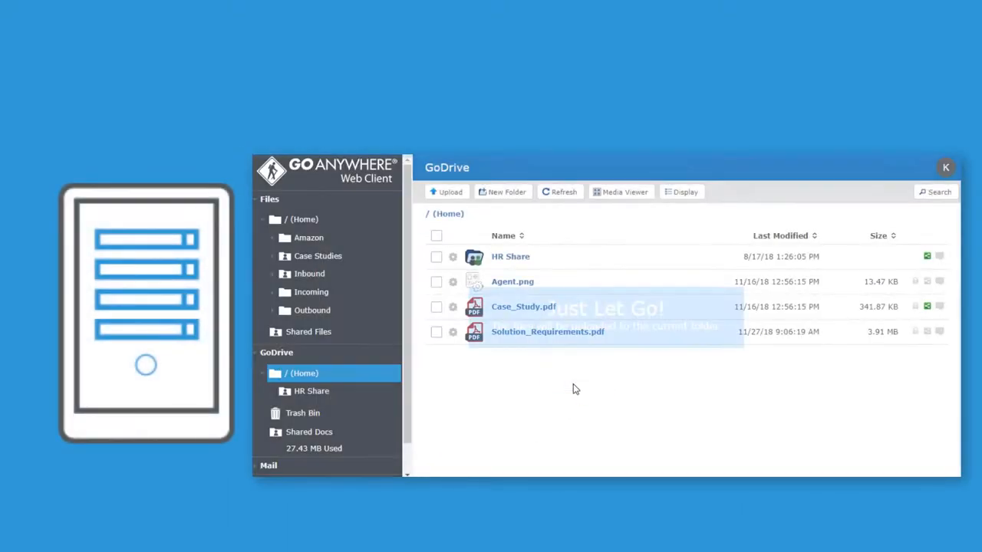
Drop the Case Studies folder and desktop documents into the GoDrive home folder.
{"action": "left_click", "coordinate": [451, 192]}
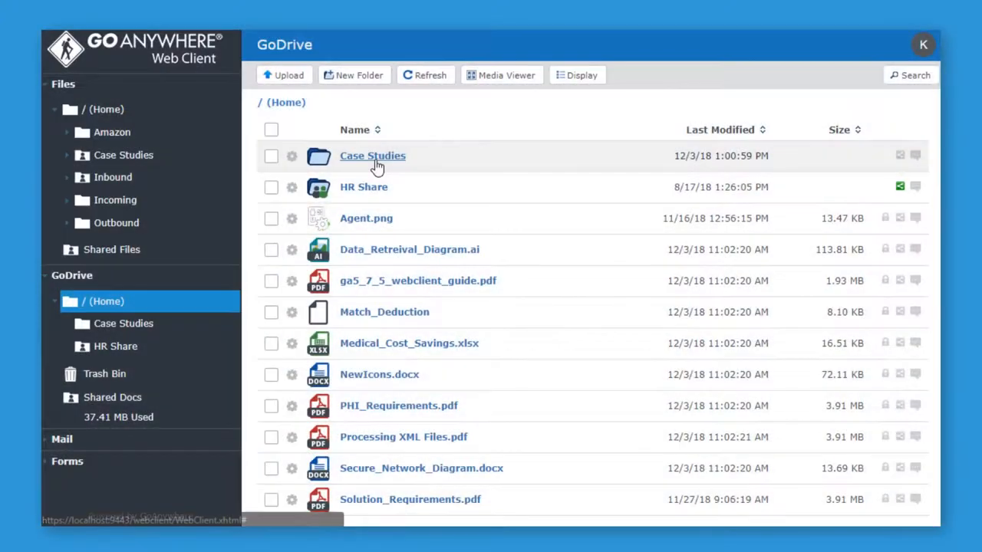
Upload EmployeeData.csv, ga-gateway.zip and other files to the GoDrive home folder.
{"action": "left_click", "coordinate": [372, 157]}
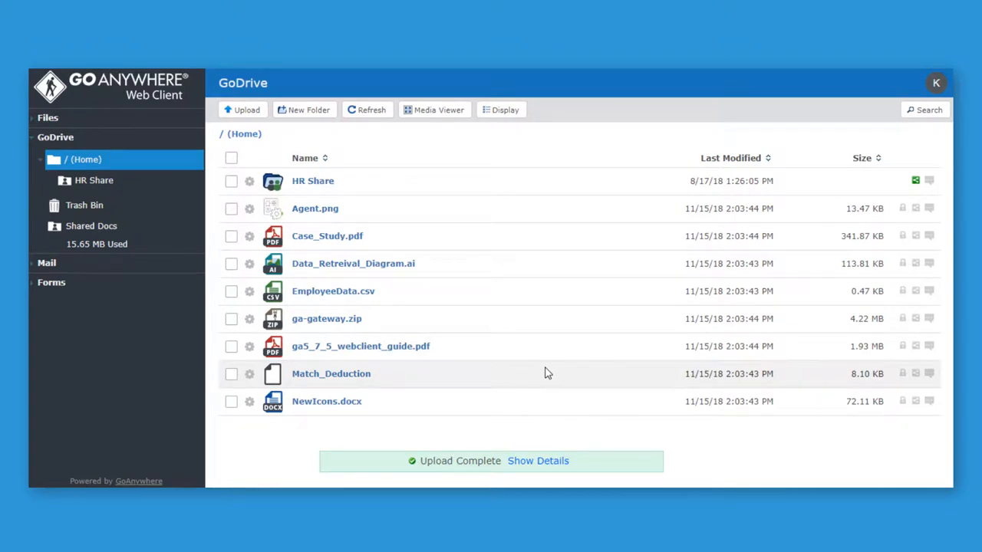
{"action": "left_click", "coordinate": [537, 461]}
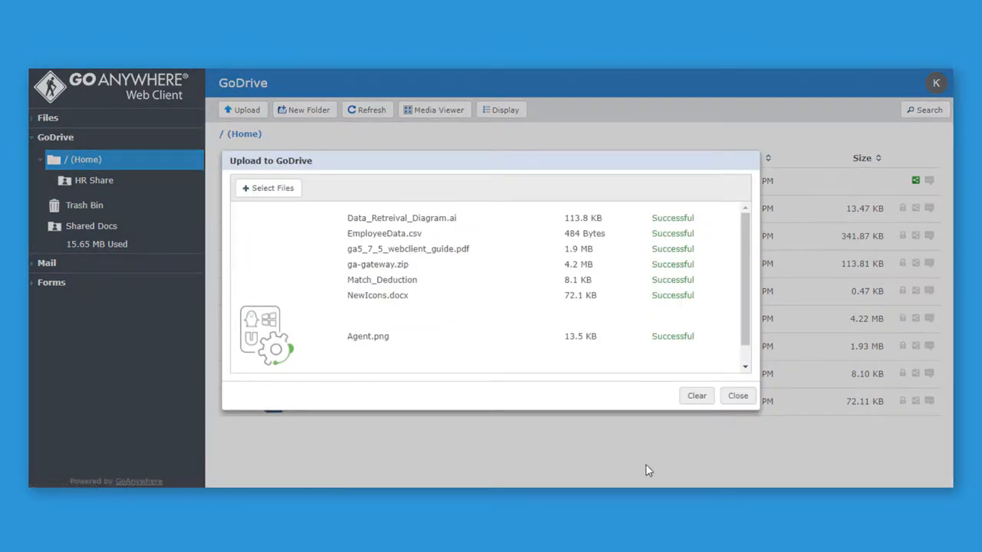
{"action": "mouse_move", "coordinate": [749, 276]}
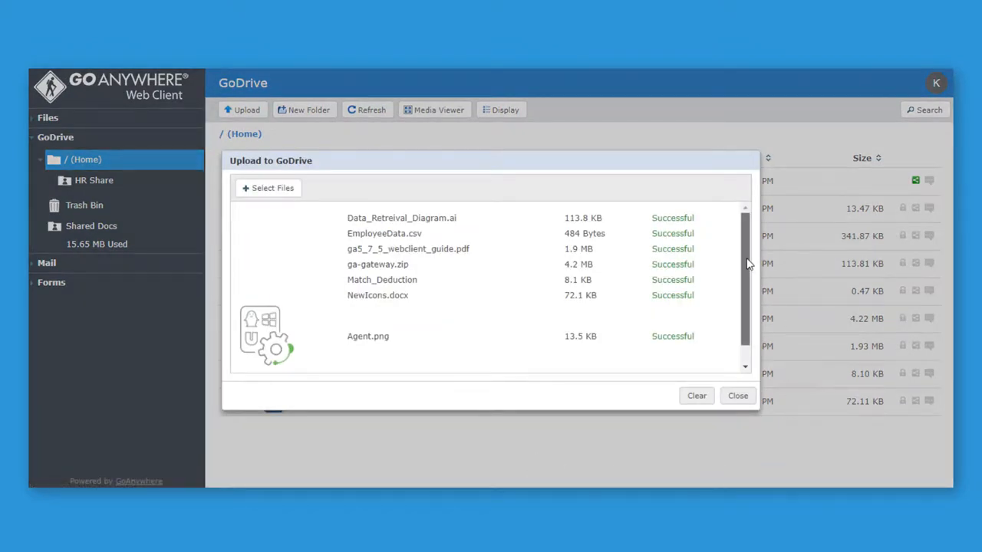
{"action": "scroll", "scroll_direction": "down", "scroll_amount": 3}
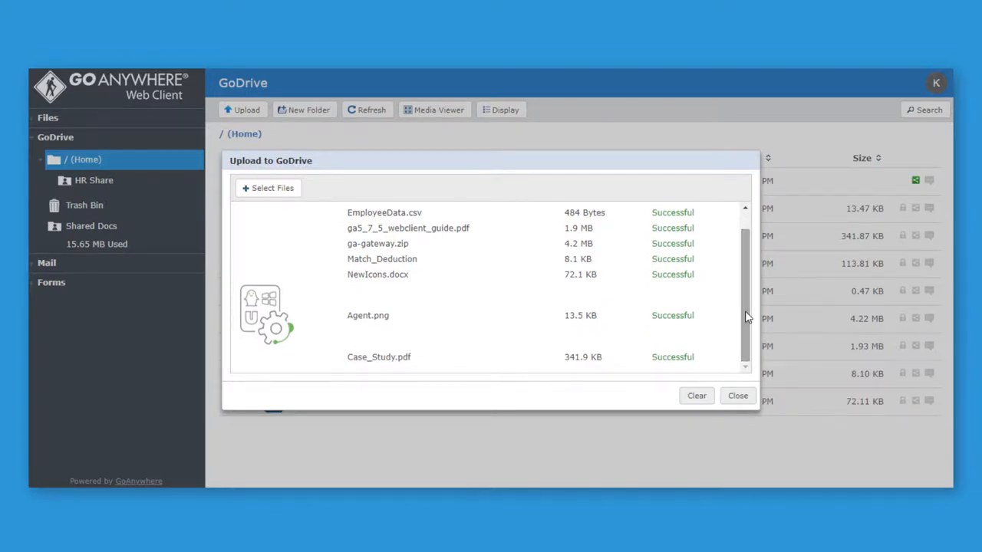
{"action": "left_click", "coordinate": [736, 396]}
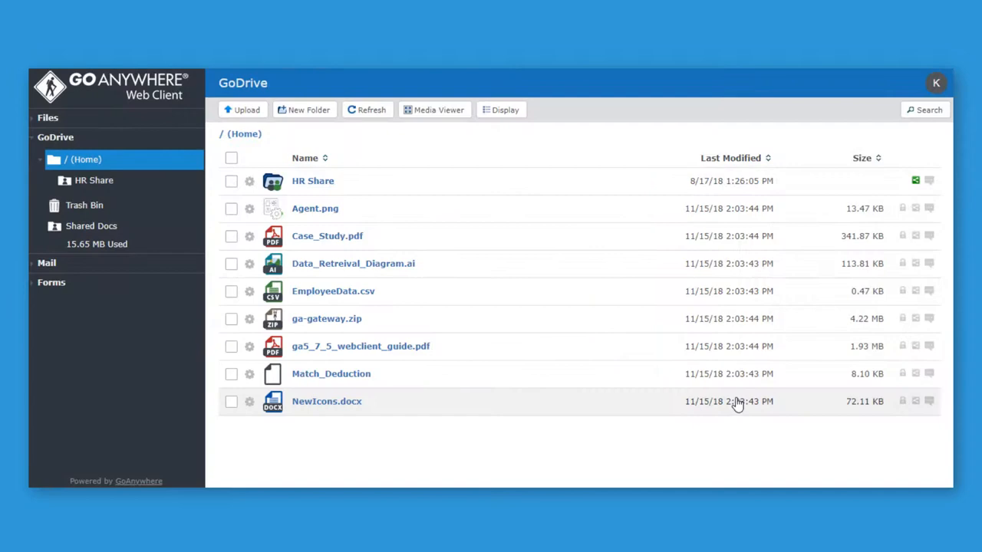
Share Case_Study.pdf with three recipients as Viewers, turning off download and upload notifications.
{"action": "left_click", "coordinate": [46, 262]}
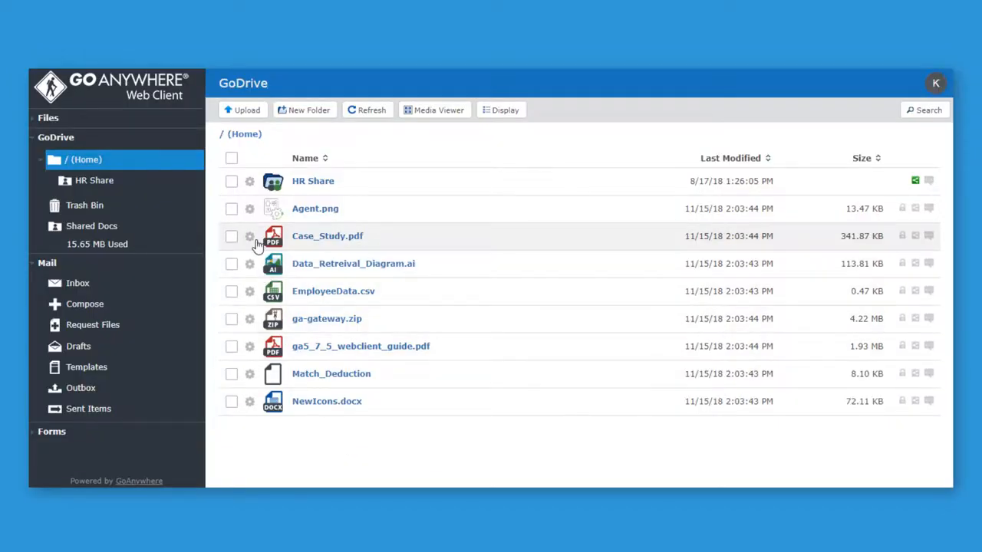
{"action": "left_click", "coordinate": [248, 236]}
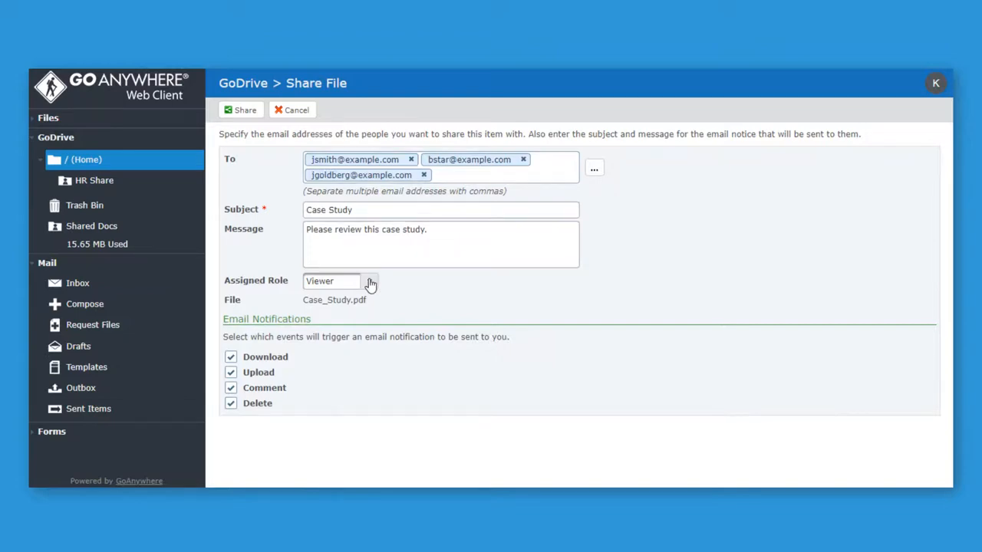
{"action": "left_click", "coordinate": [368, 281]}
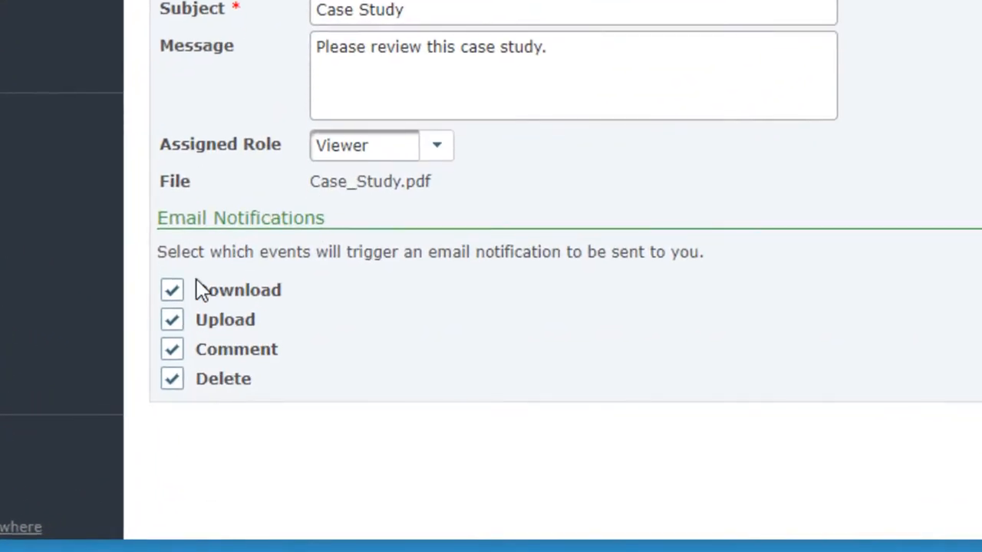
{"action": "left_click", "coordinate": [171, 290]}
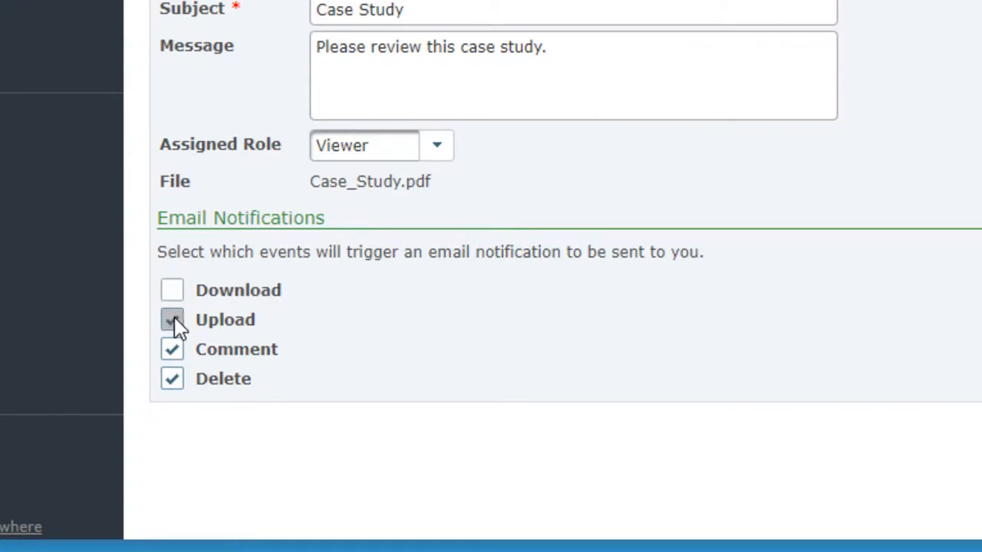
{"action": "left_click", "coordinate": [172, 321]}
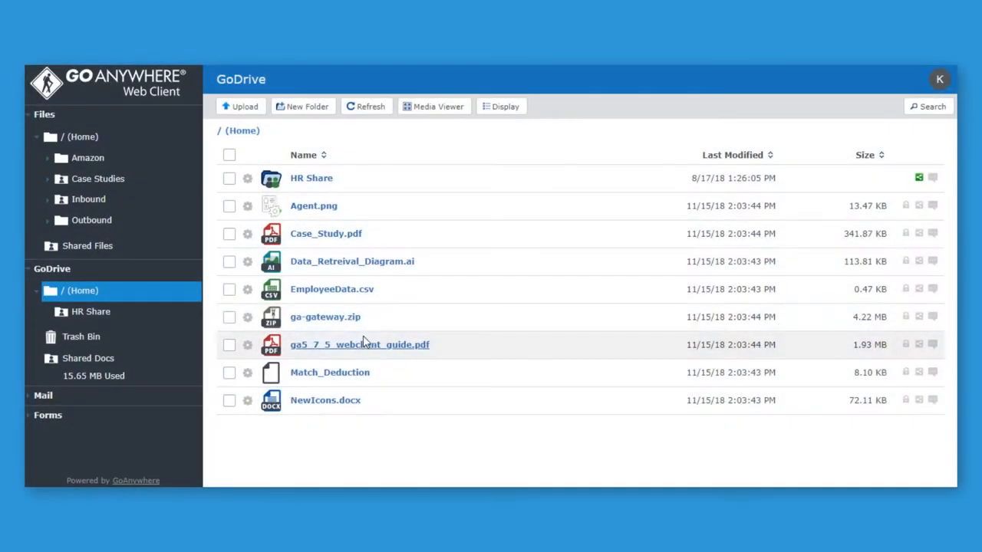
{"action": "left_click_drag", "start_coordinate": [325, 316], "coordinate": [321, 176]}
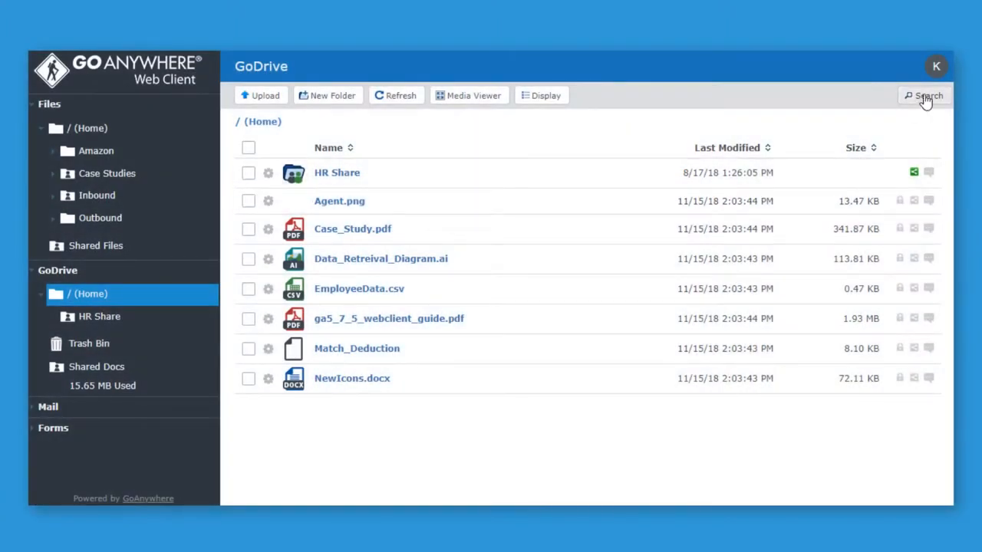
{"action": "type", "text": "emplo"}
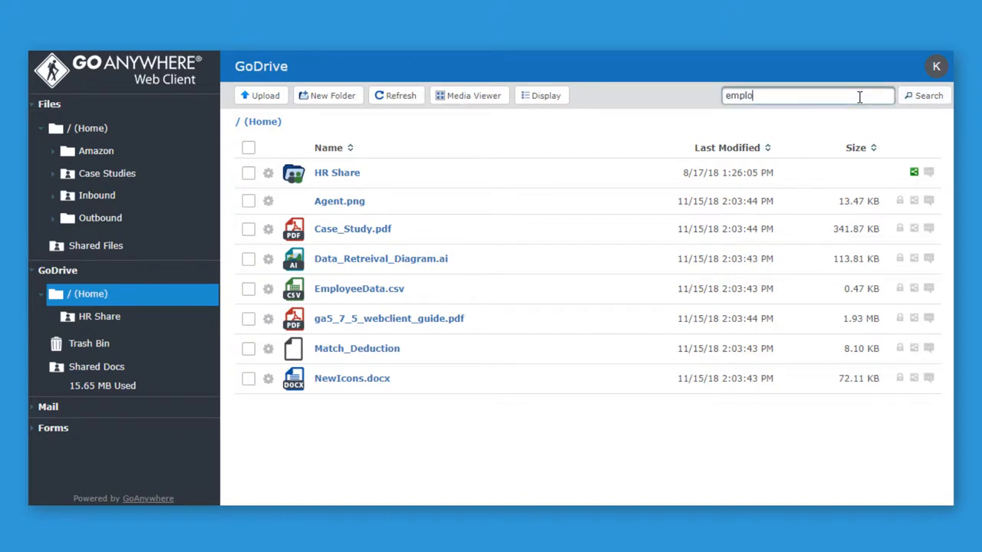
{"action": "type", "text": "yee"}
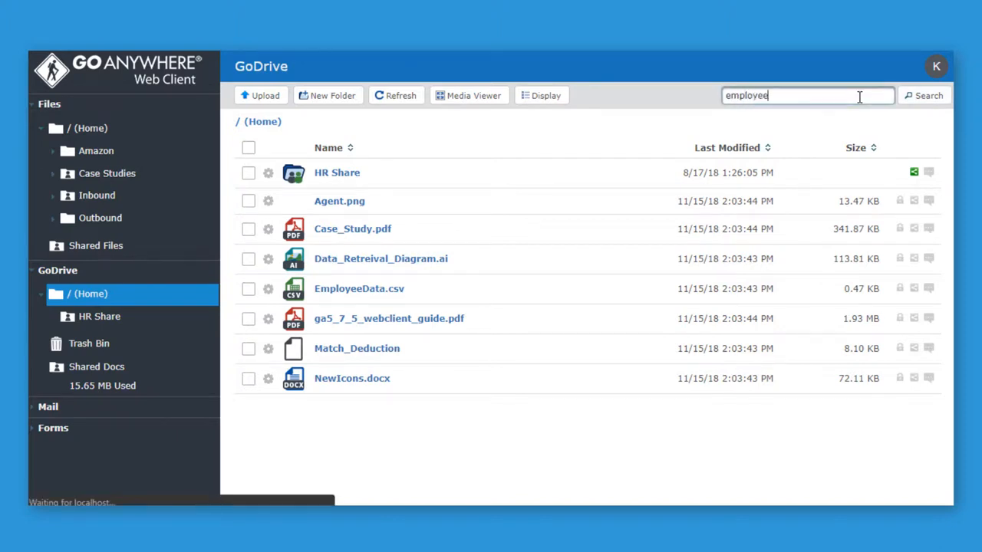
{"action": "left_click", "coordinate": [923, 95]}
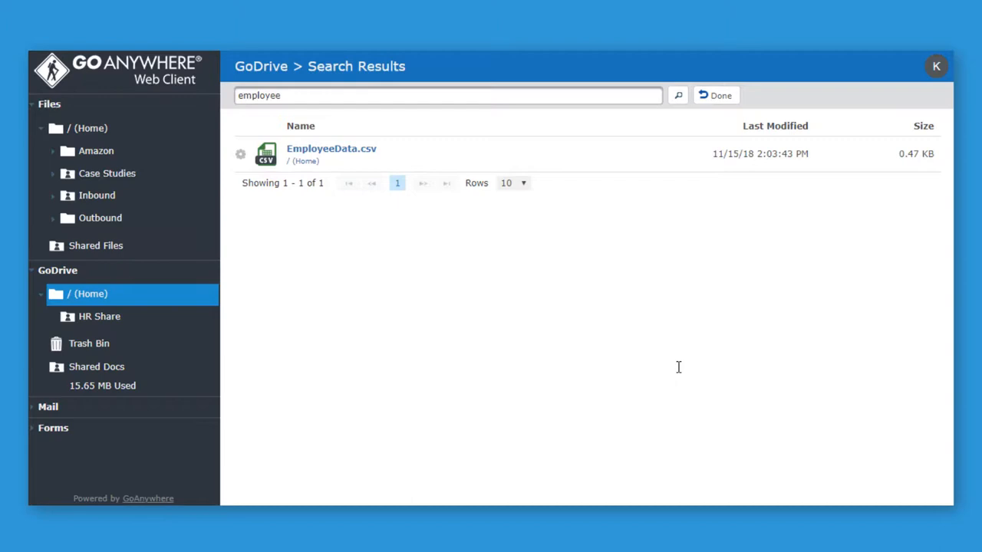
{"action": "left_click", "coordinate": [715, 96]}
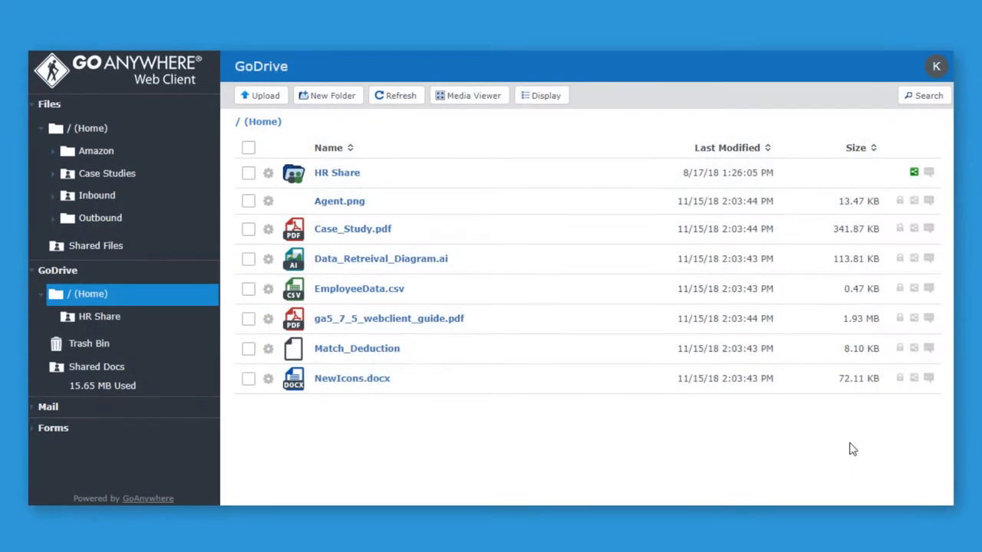
{"action": "mouse_move", "coordinate": [929, 230]}
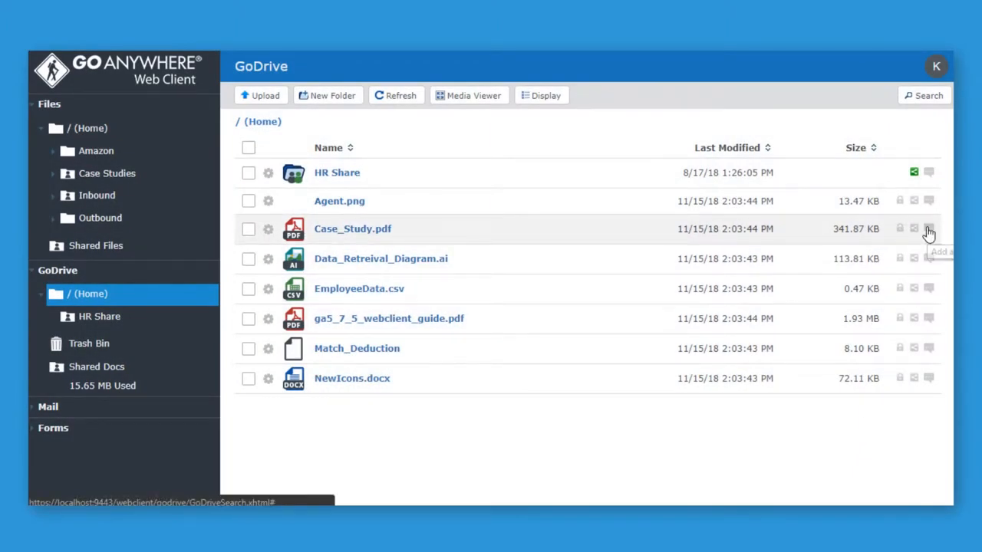
Comment 'This is' on Case_Study.pdf and review EmployeeData.csv's revision history.
{"action": "left_click", "coordinate": [928, 229]}
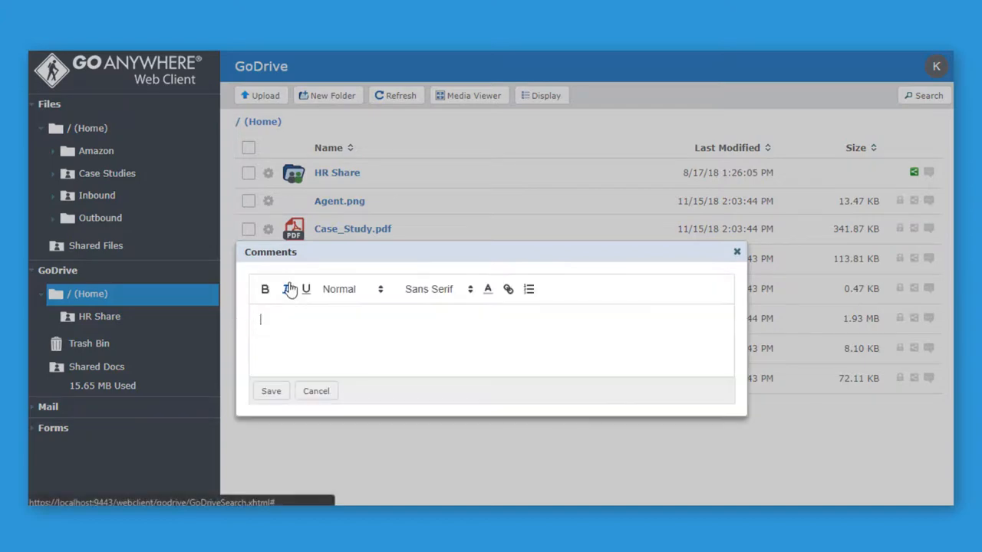
{"action": "type", "text": "This is"}
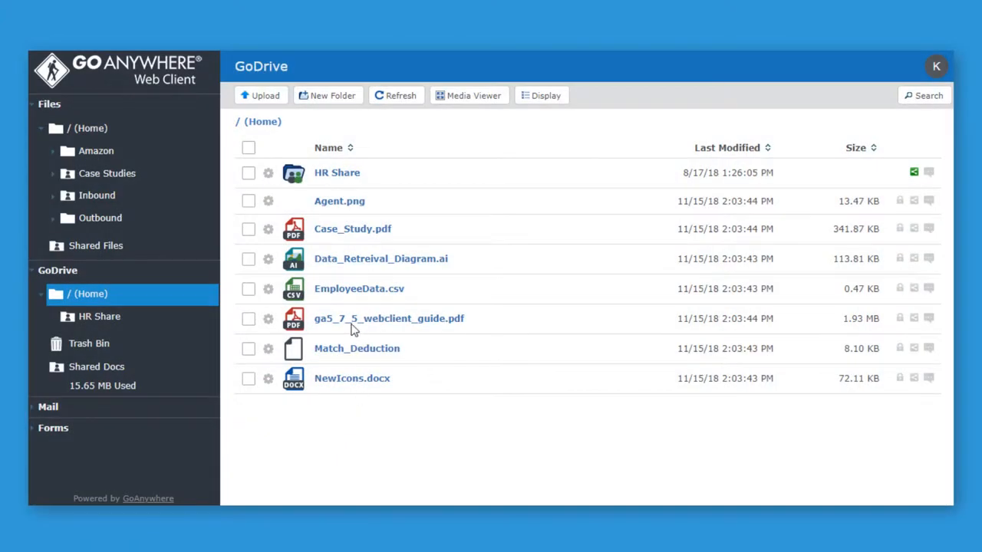
{"action": "left_click", "coordinate": [267, 288]}
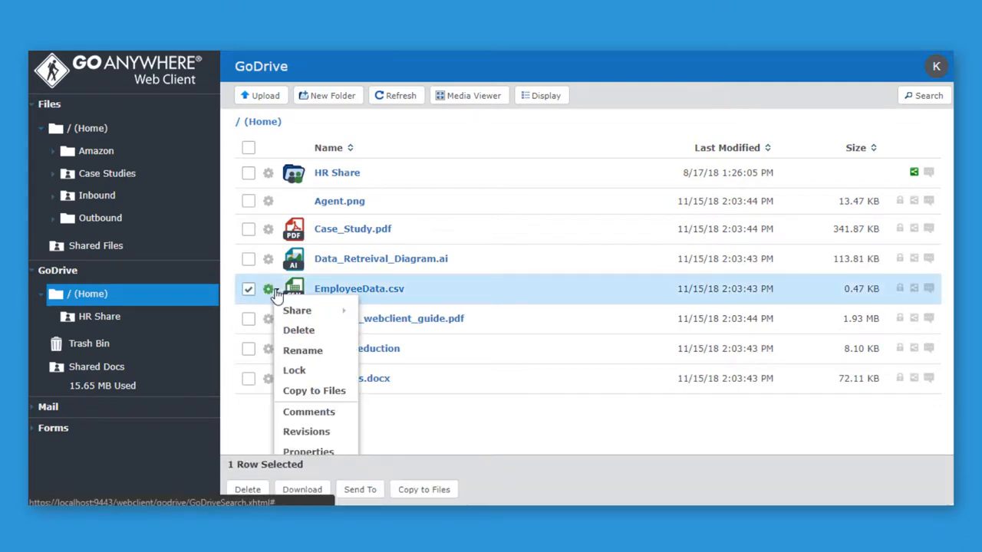
{"action": "left_click", "coordinate": [307, 431]}
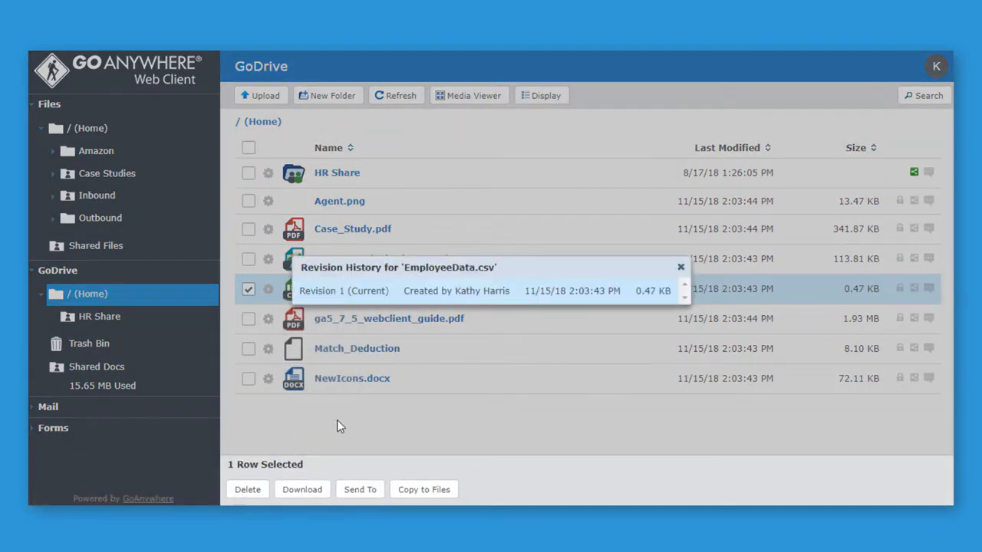
{"action": "left_click", "coordinate": [679, 267]}
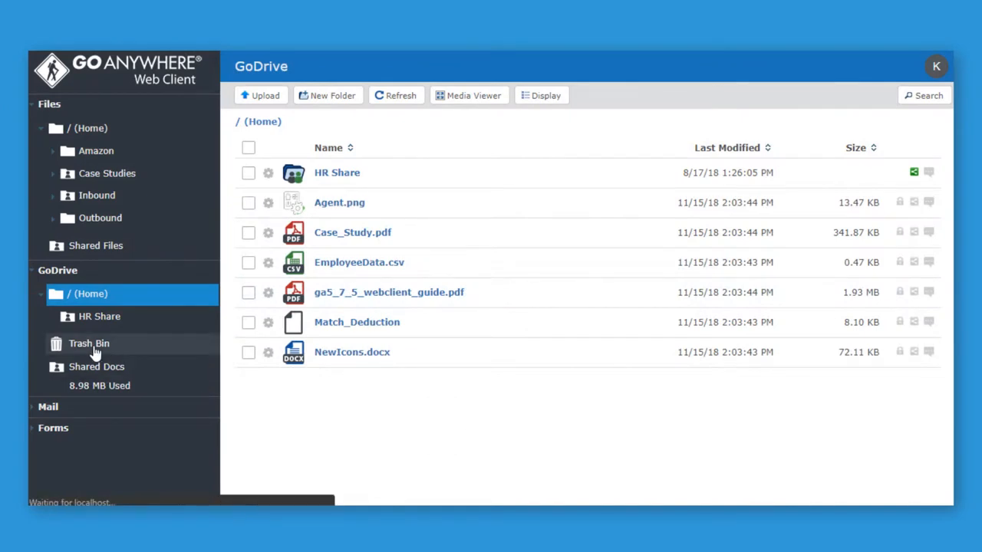
View the Trash Bin holding Agent.png and Data_Retreival_Diagram.ai and act on the deleted diagram.
{"action": "left_click", "coordinate": [89, 344]}
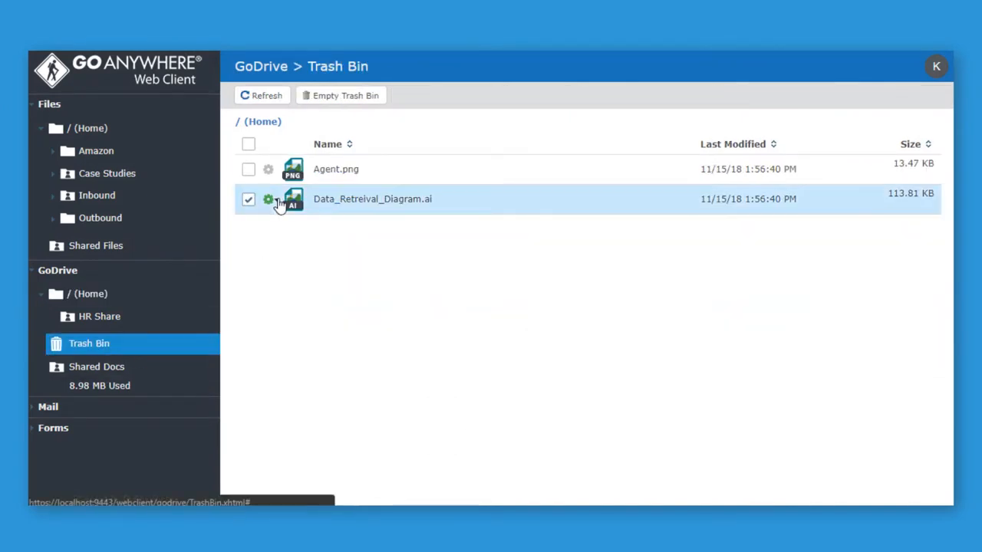
{"action": "left_click", "coordinate": [345, 95]}
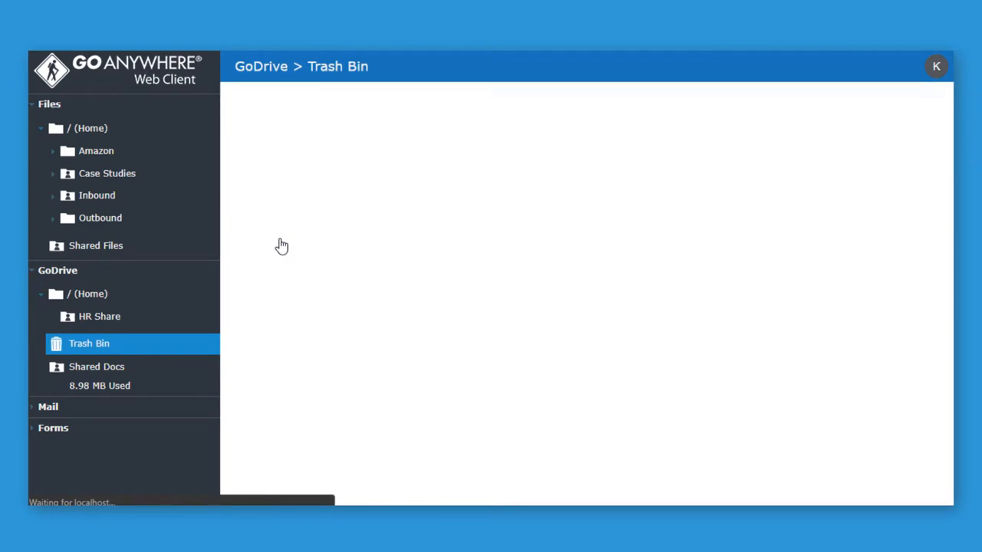
{"action": "left_click", "coordinate": [91, 295]}
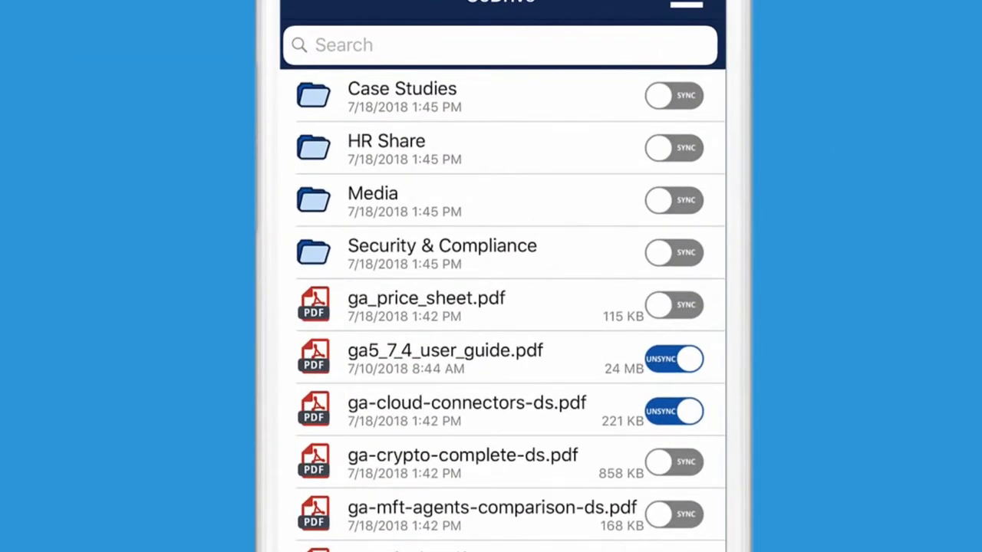
Sync ga_price_sheet.pdf to the device and view it, making three synced documents.
{"action": "left_click", "coordinate": [467, 402]}
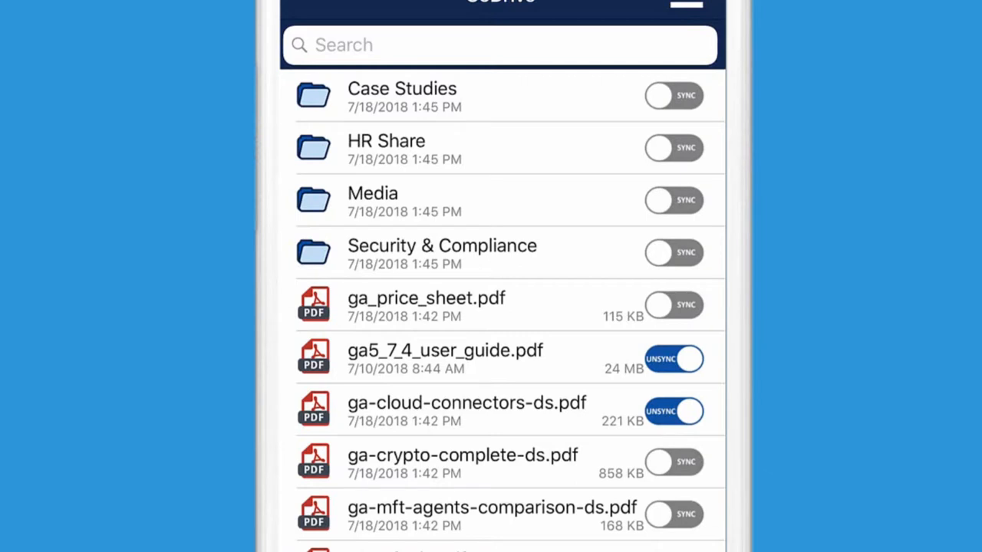
{"action": "left_click", "coordinate": [672, 307]}
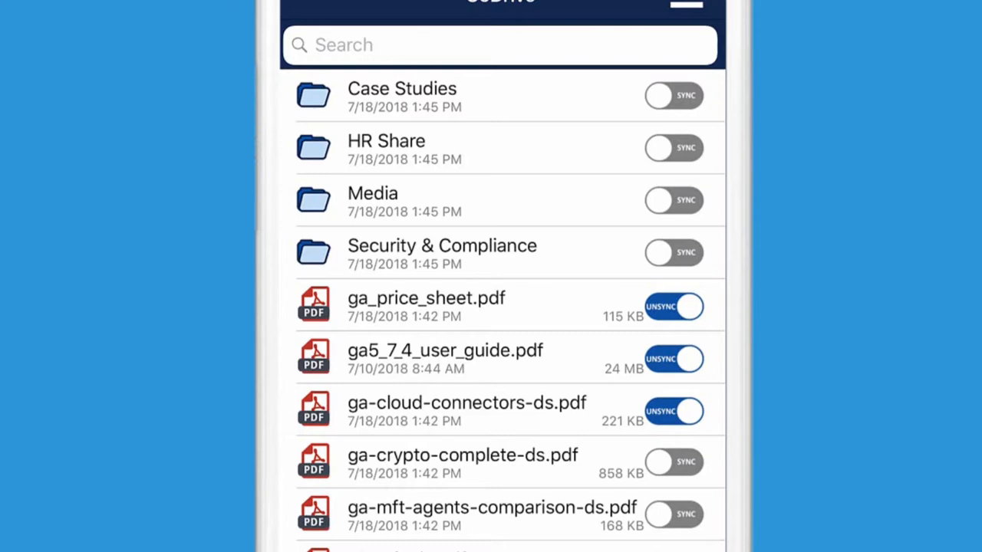
{"action": "left_click", "coordinate": [427, 298]}
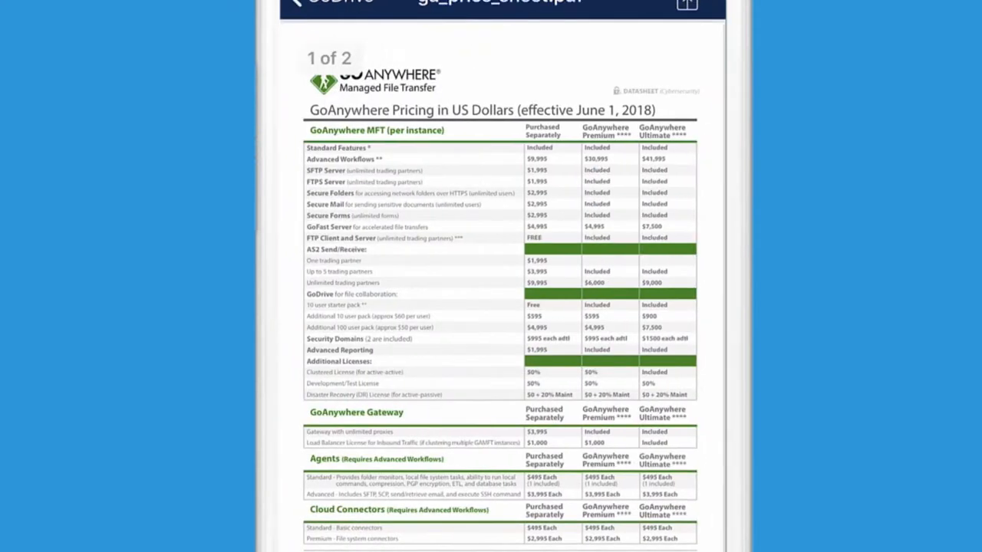
{"action": "left_click", "coordinate": [295, 3]}
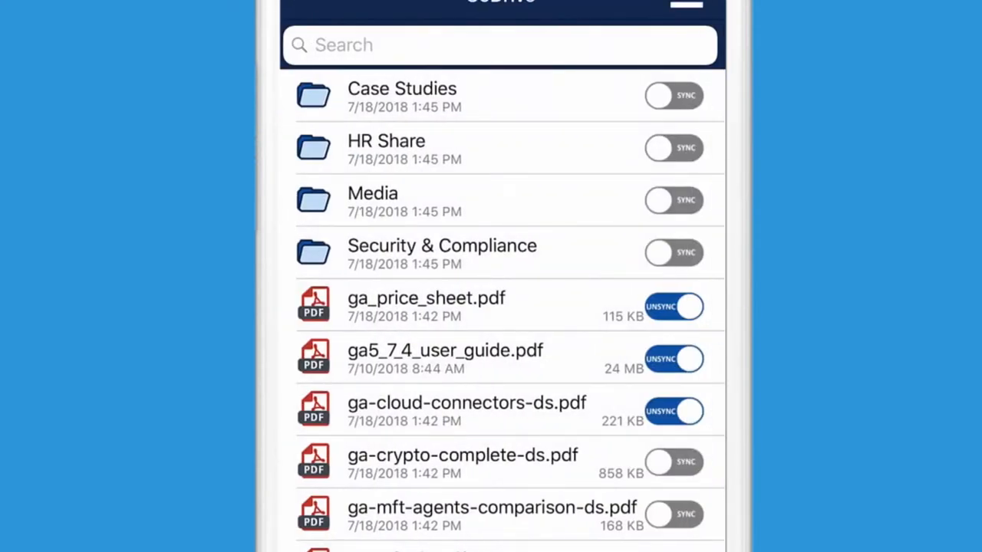